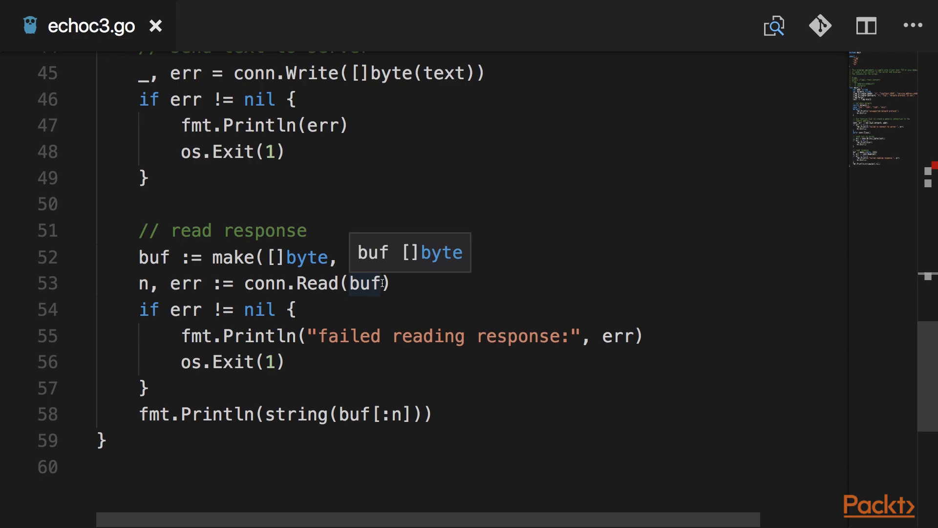
Set the response buffer size to 1024 bytes in echoc3.go and move to tlsclient1.go.
{"action": "type", "text": "1024)"}
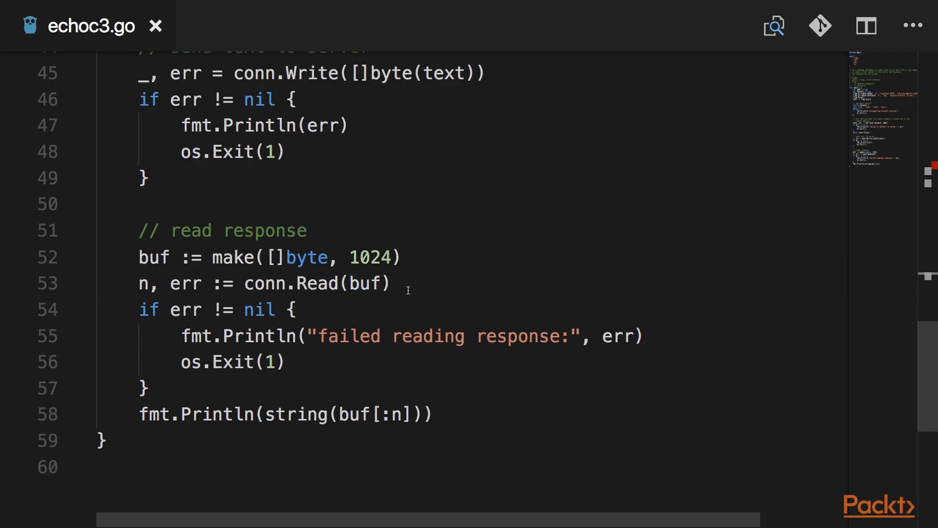
{"action": "left_click", "coordinate": [226, 23]}
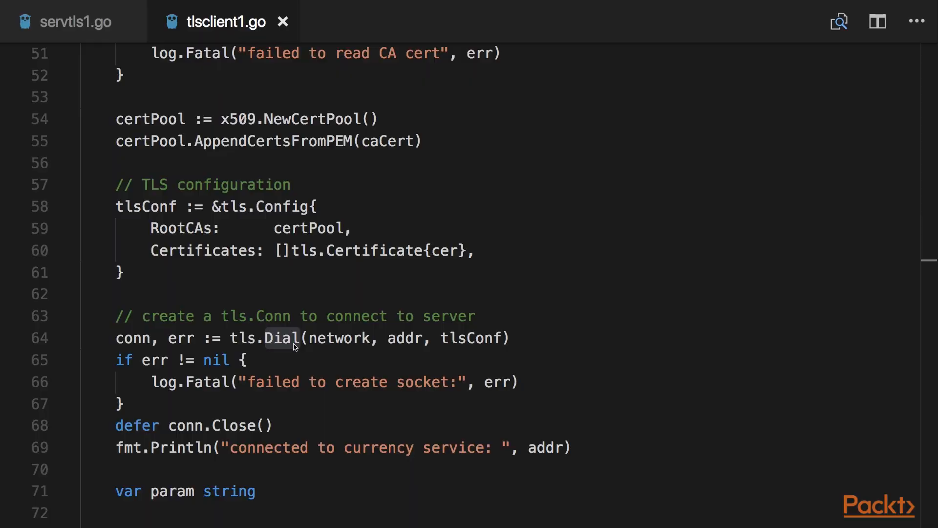